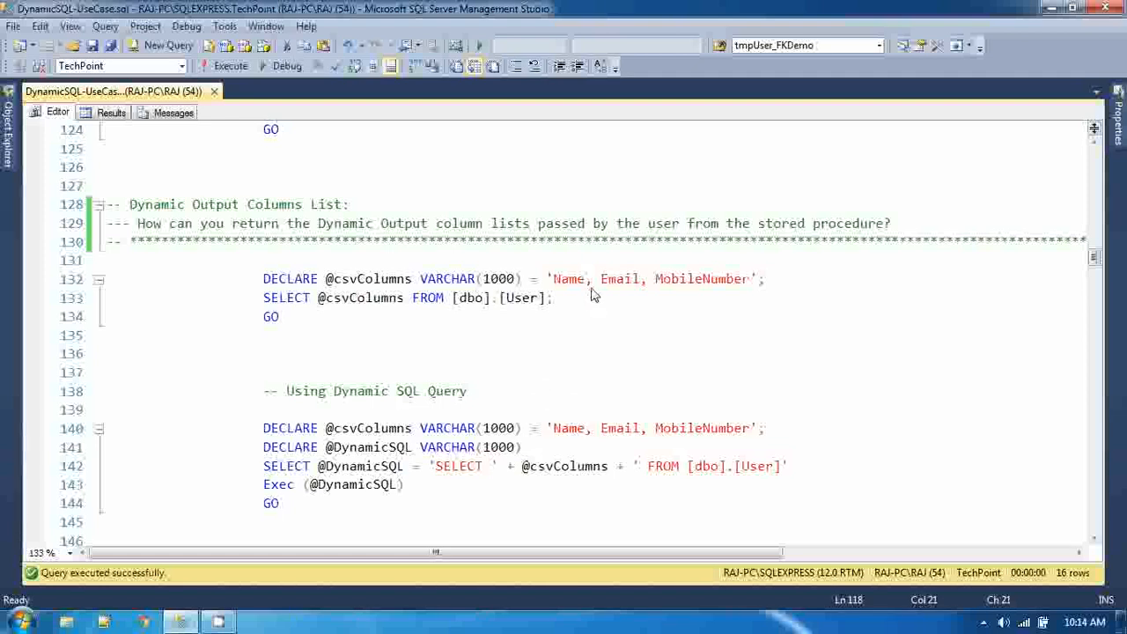
mouse_move(602, 296)
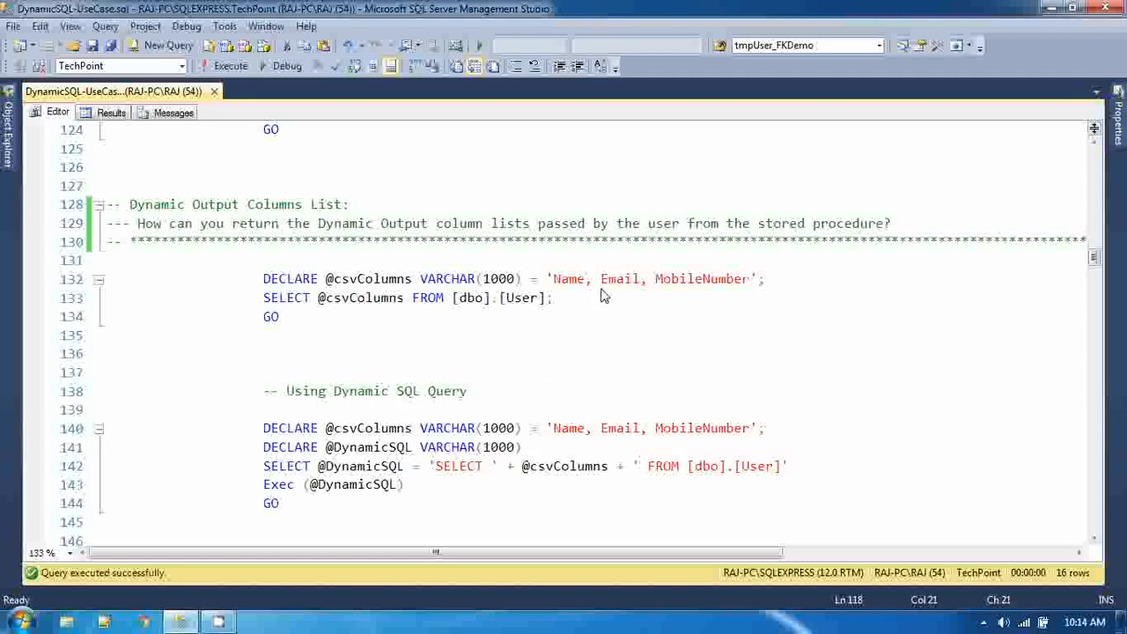
mouse_move(602, 320)
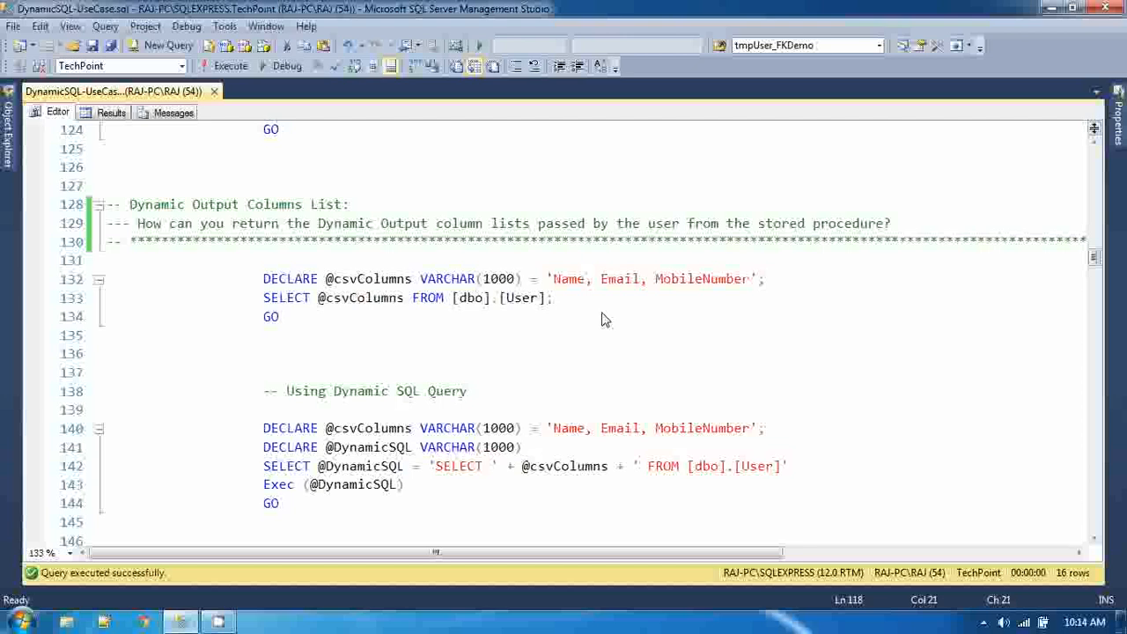
mouse_move(532, 401)
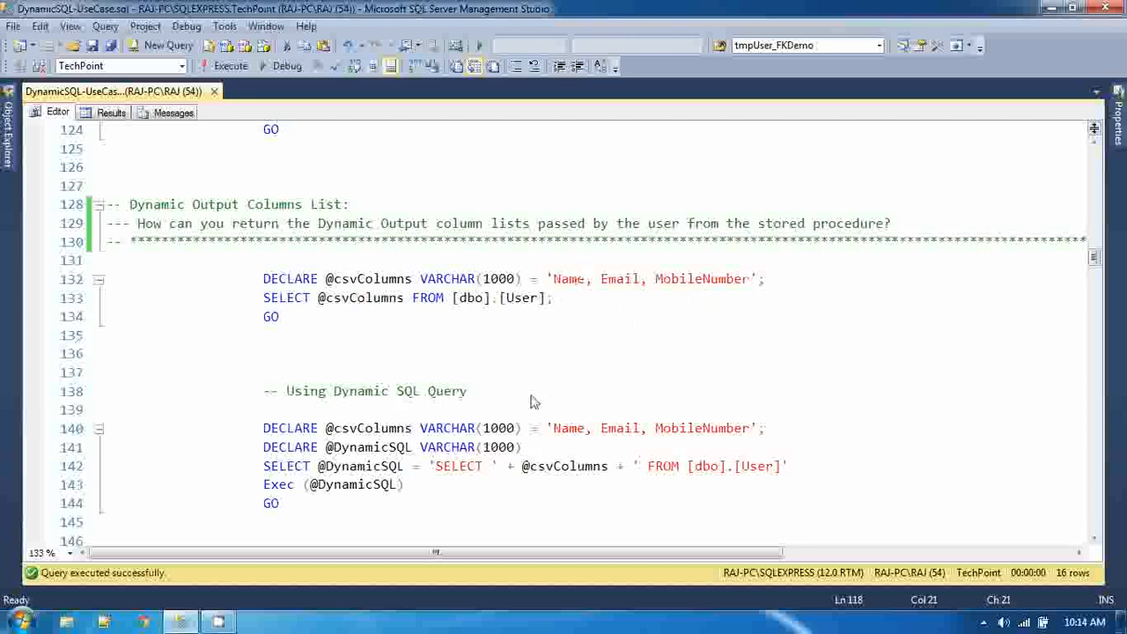
mouse_move(537, 390)
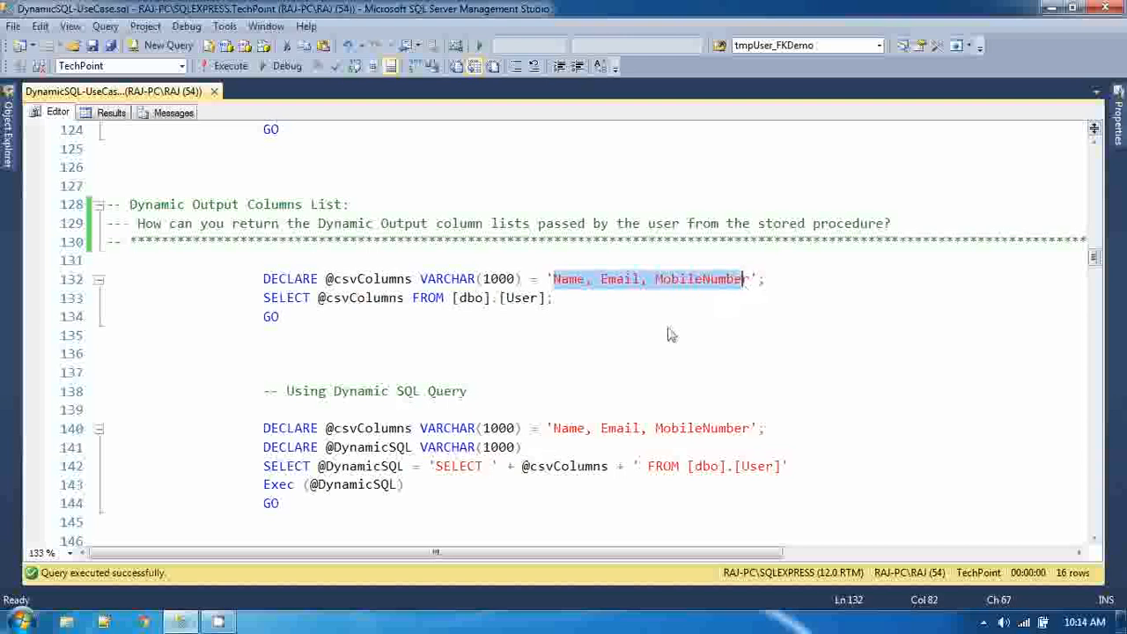
mouse_move(403, 355)
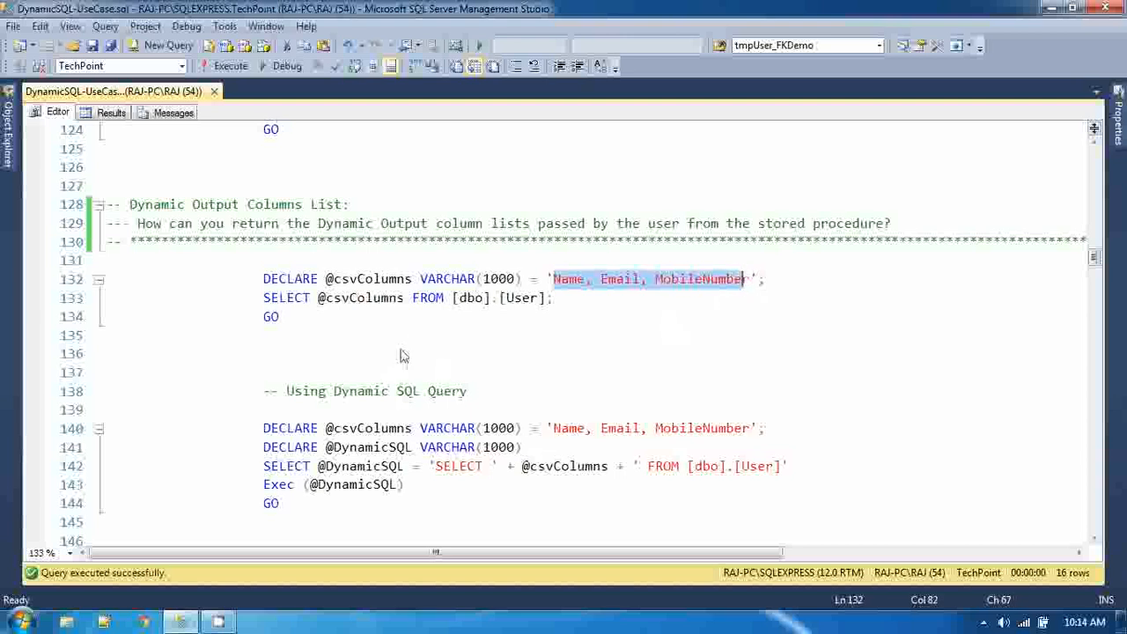
click(280, 317)
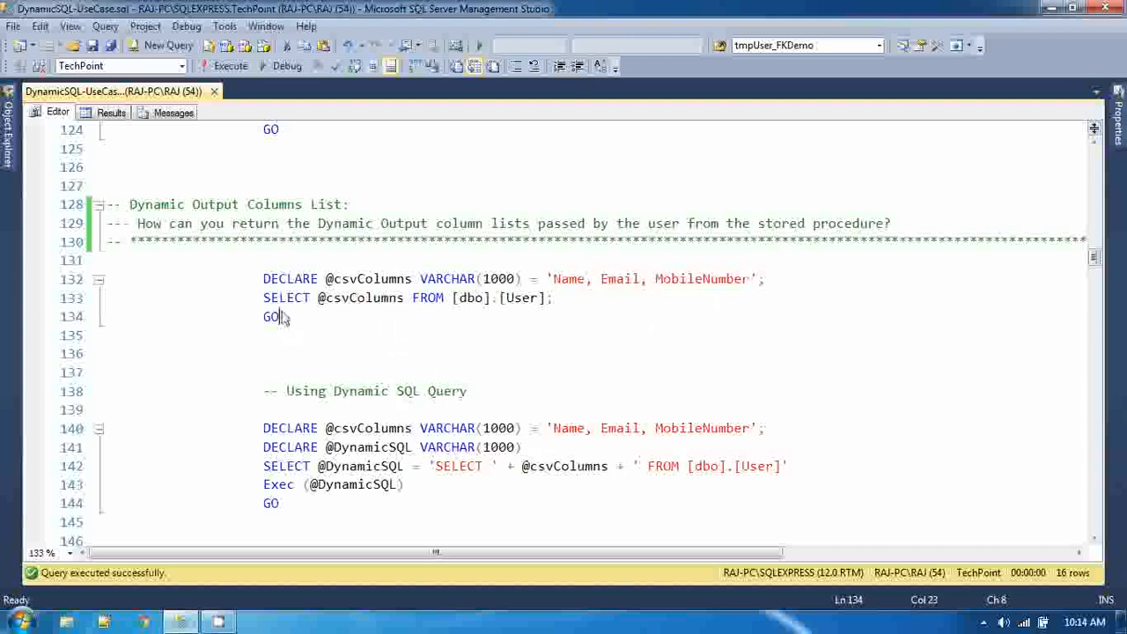
drag(265, 278, 280, 317)
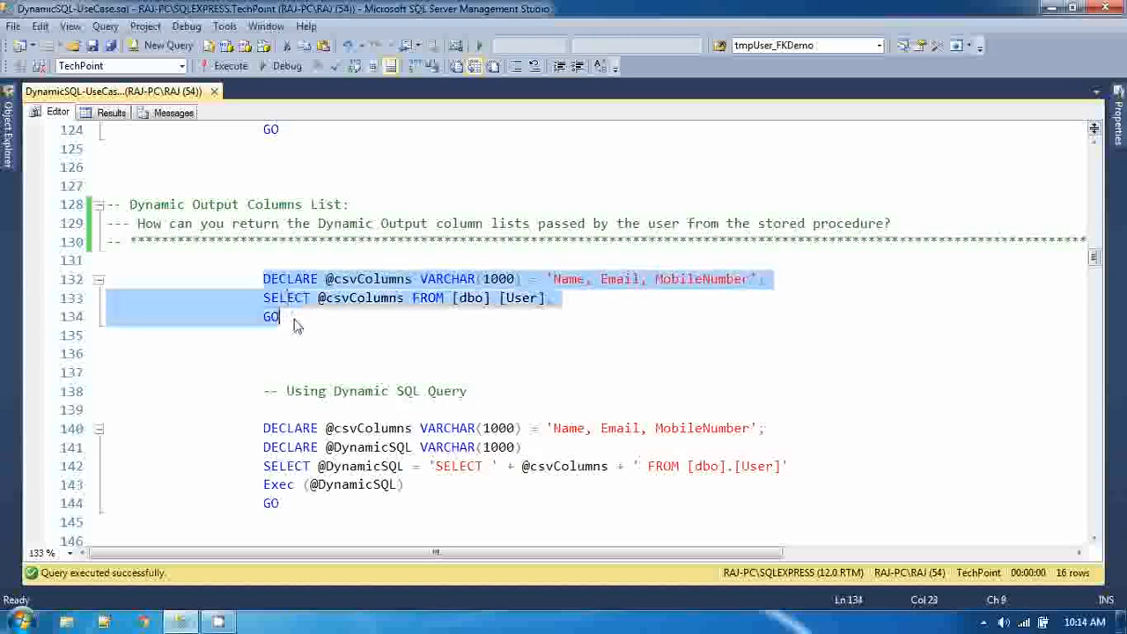
mouse_move(231, 67)
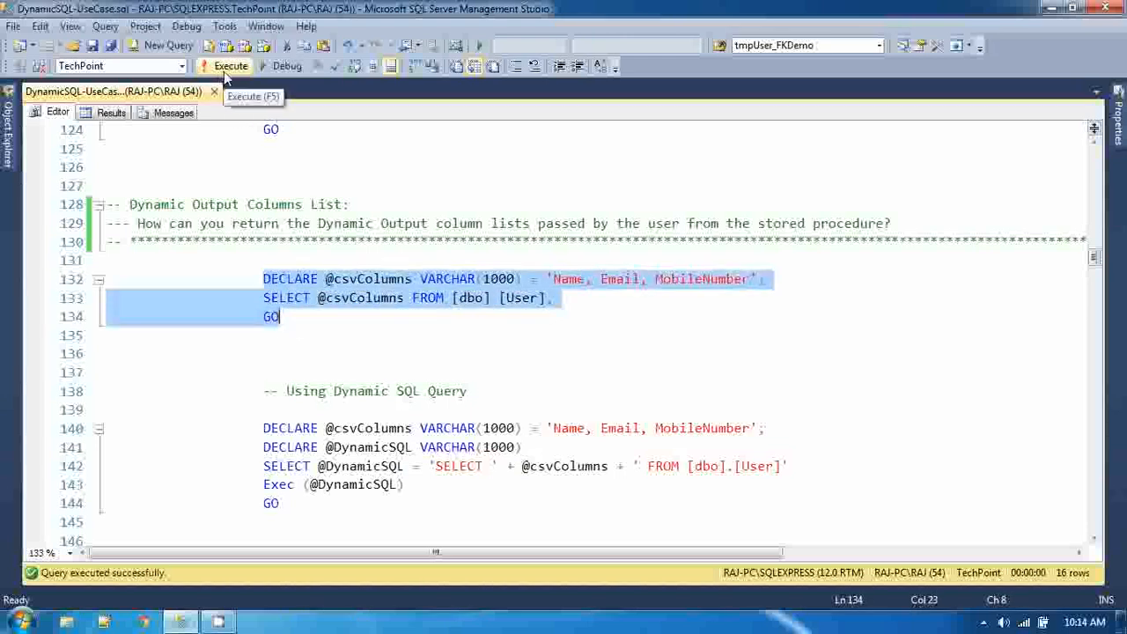
click(231, 65)
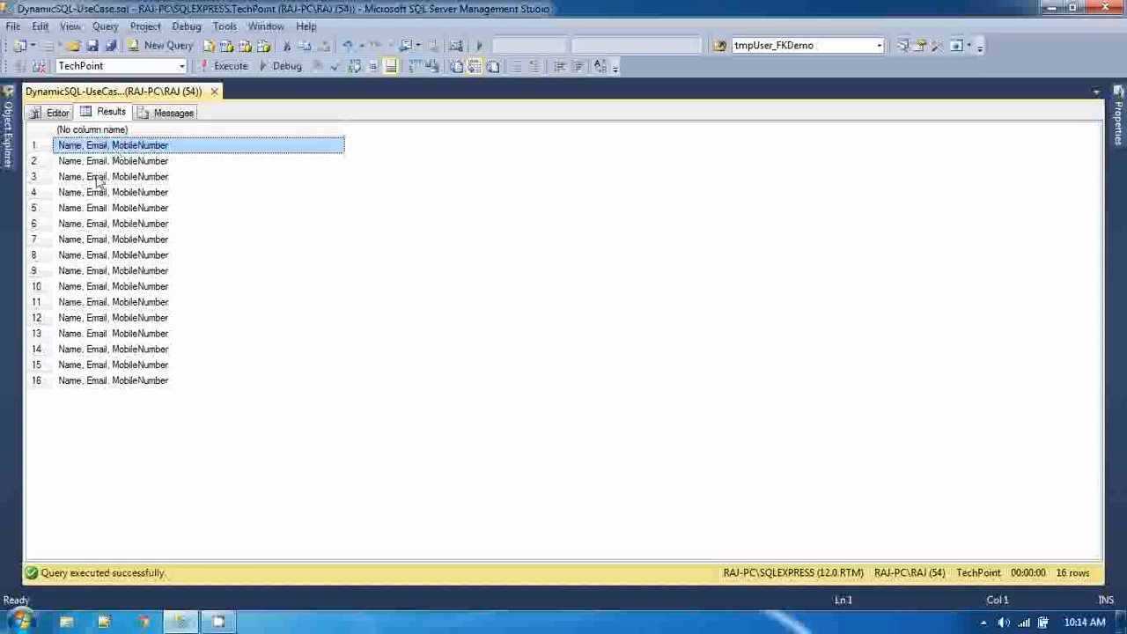
click(57, 112)
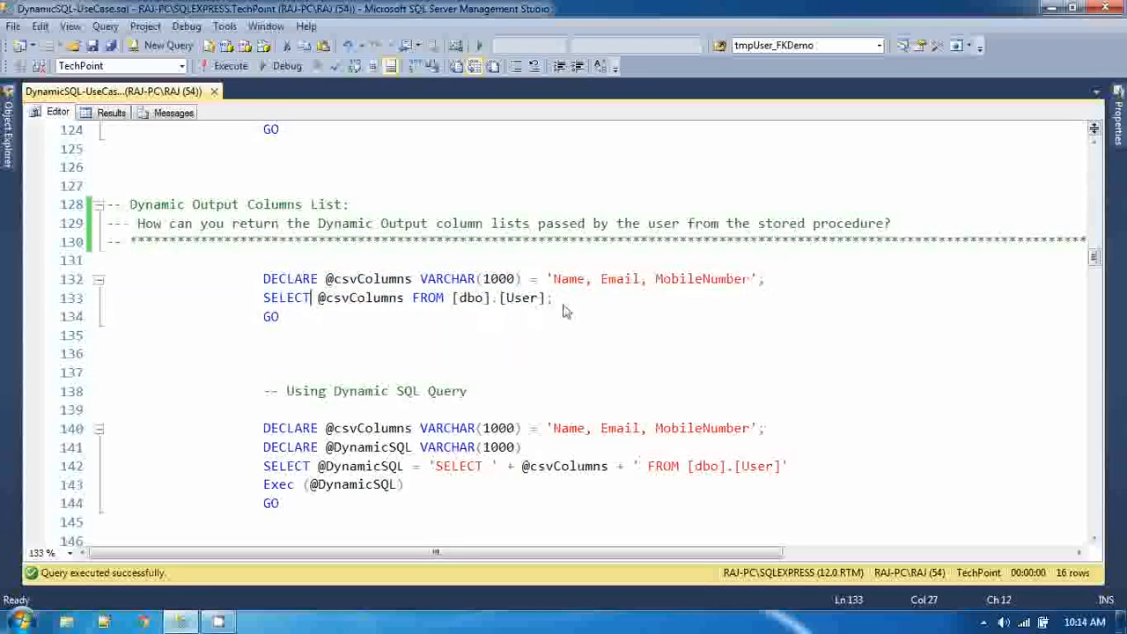
double_click(359, 298)
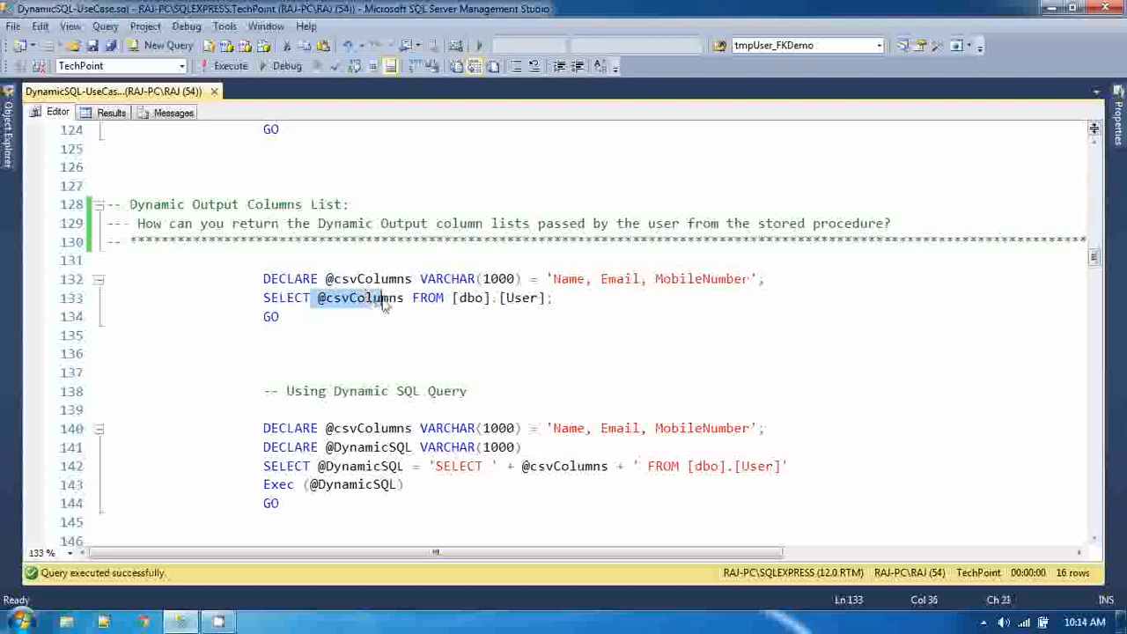
double_click(359, 297)
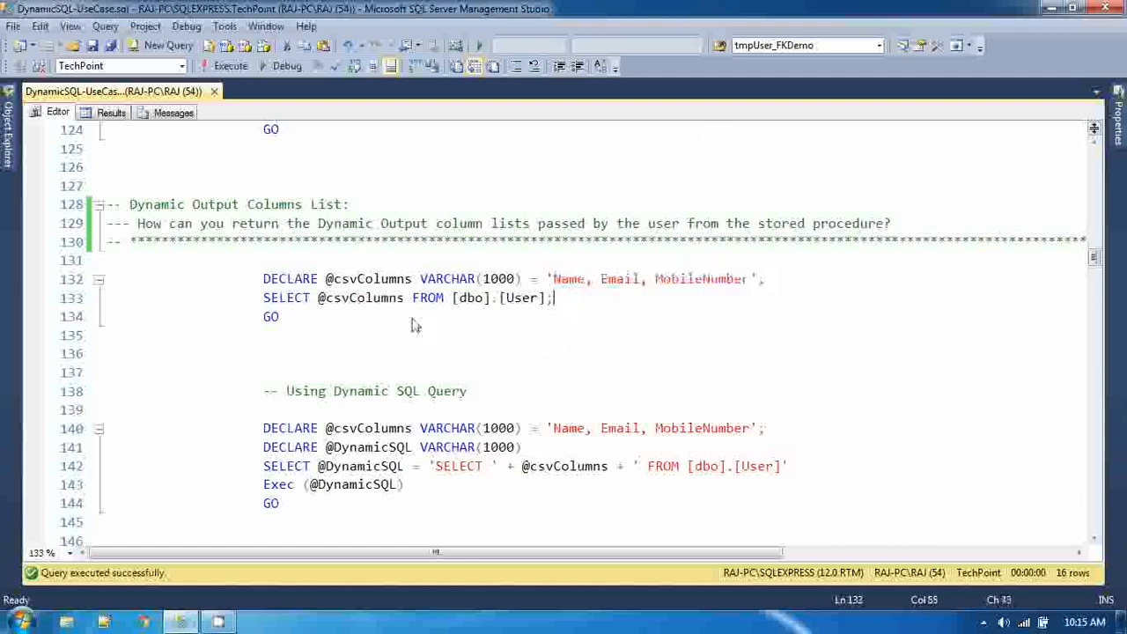
drag(262, 278, 280, 317)
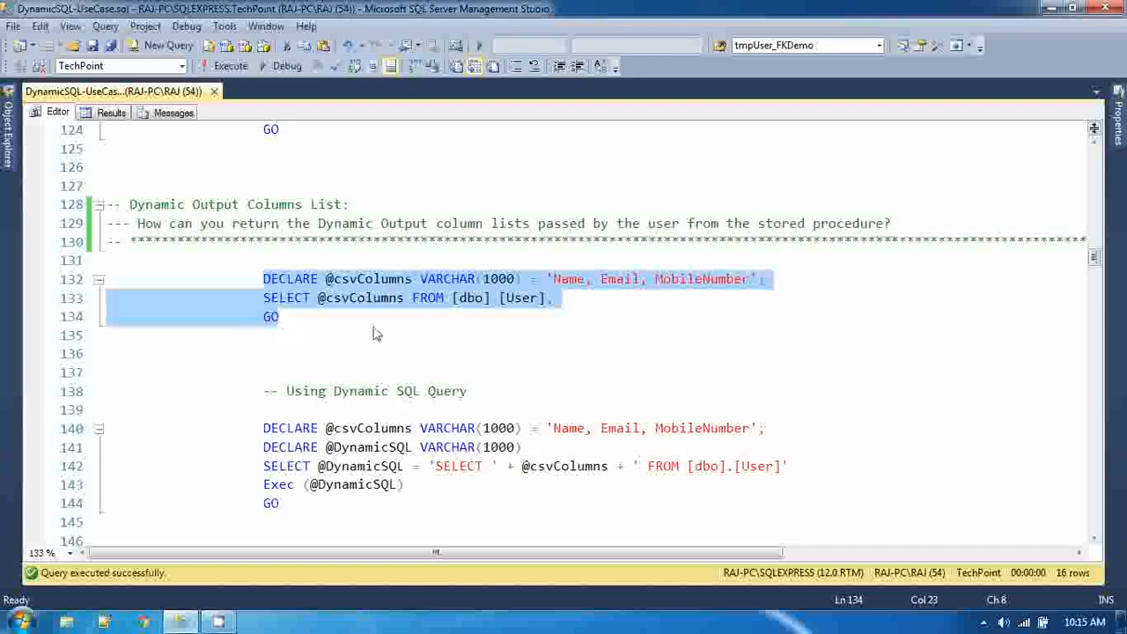
mouse_move(461, 345)
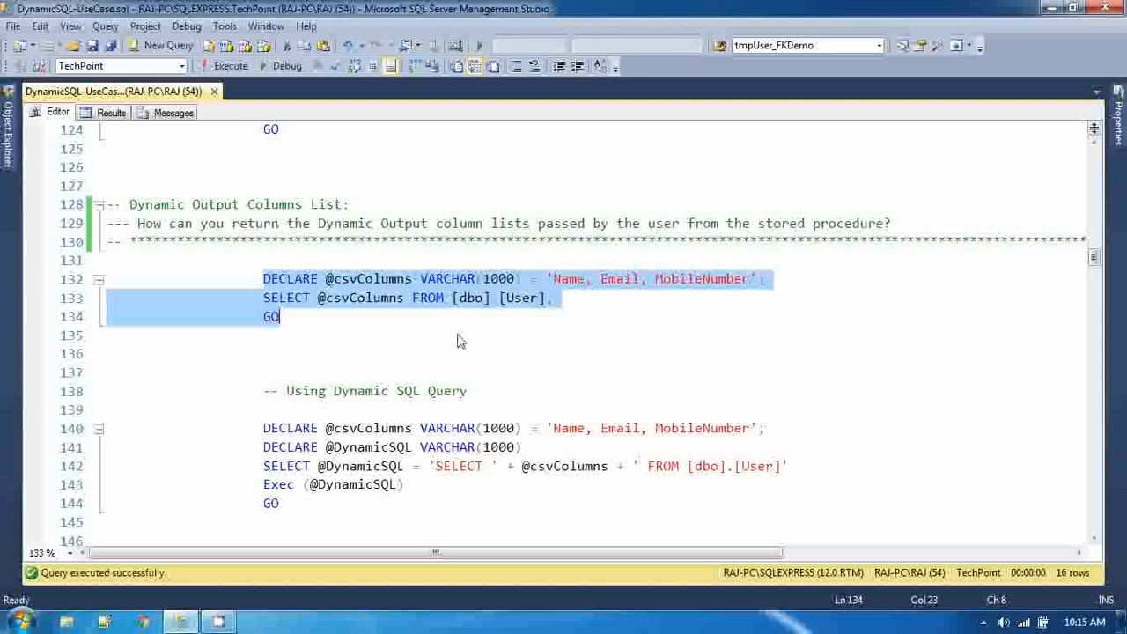
mouse_move(349, 324)
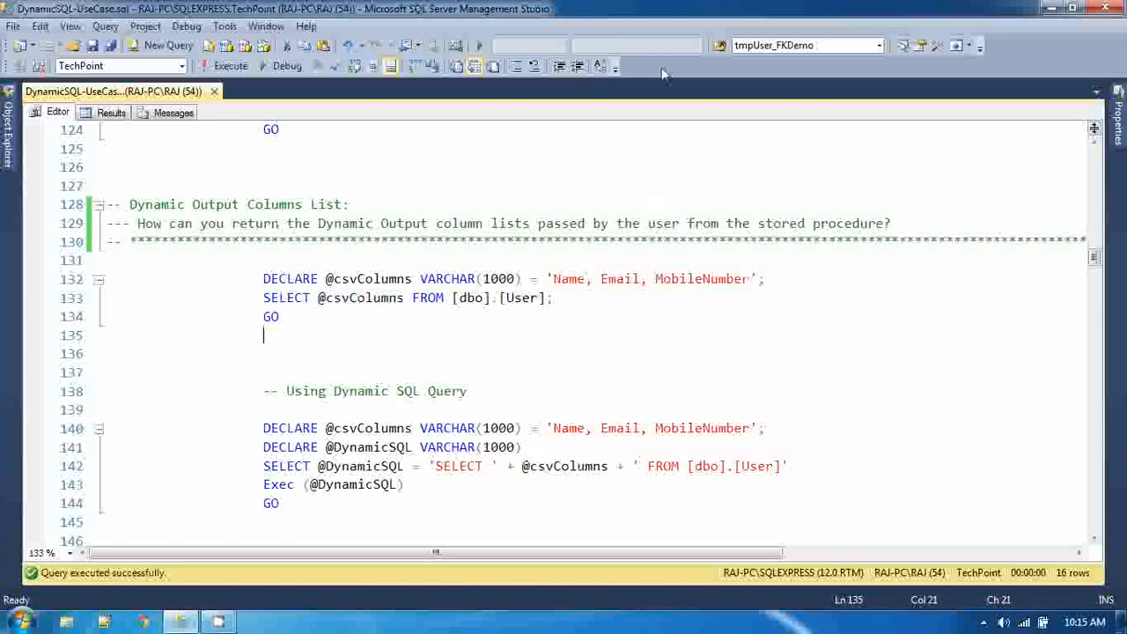
scroll(down, 3)
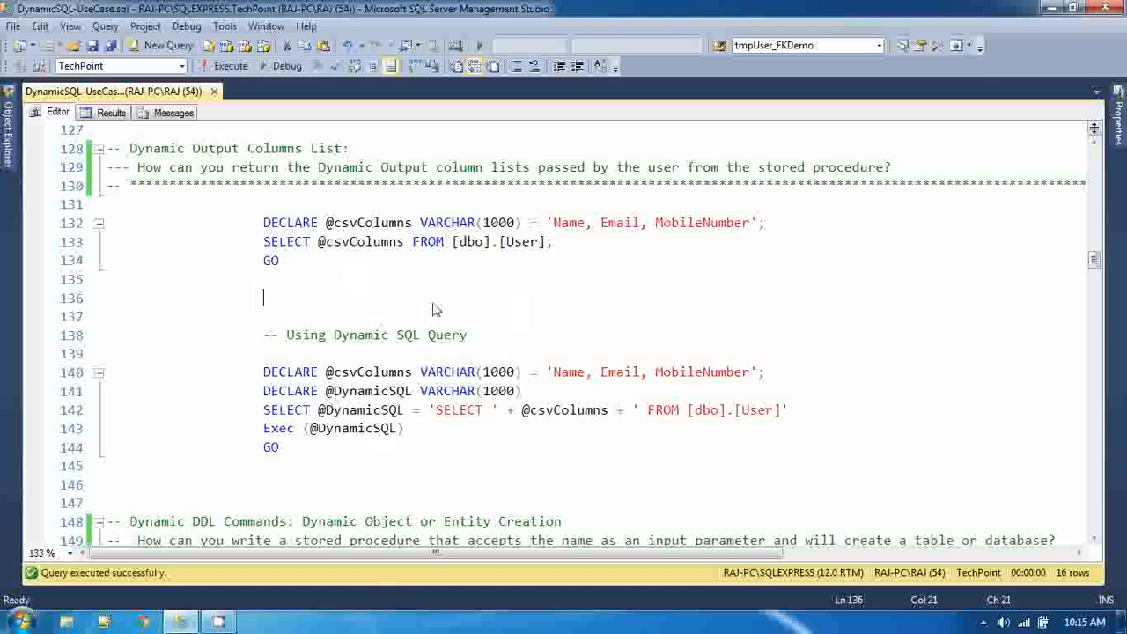
mouse_move(396, 240)
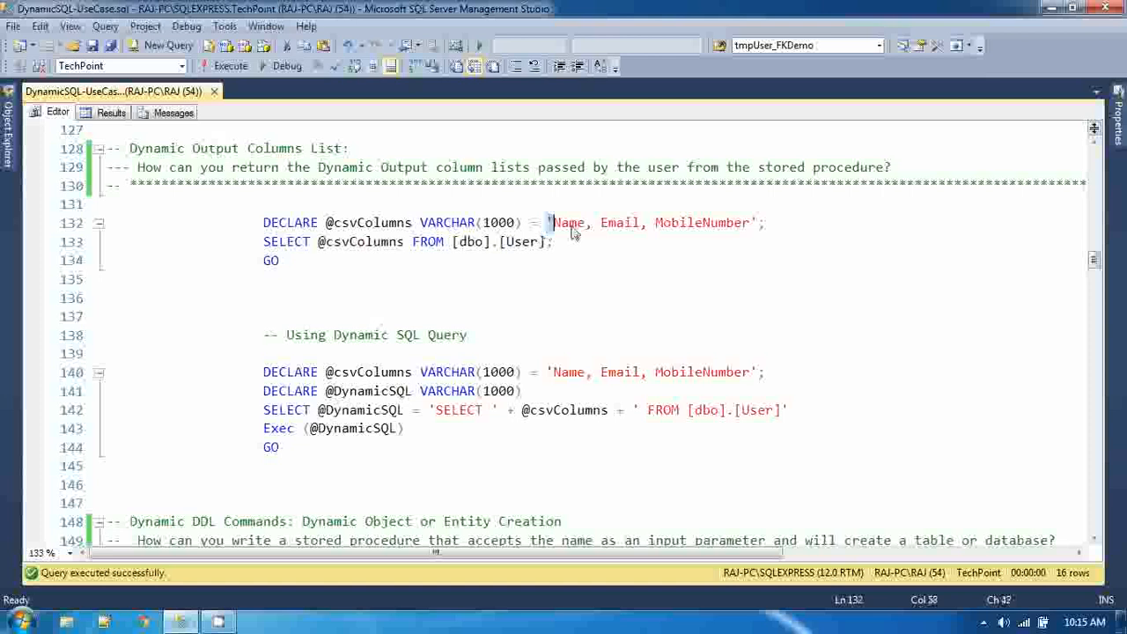
drag(553, 221, 756, 222)
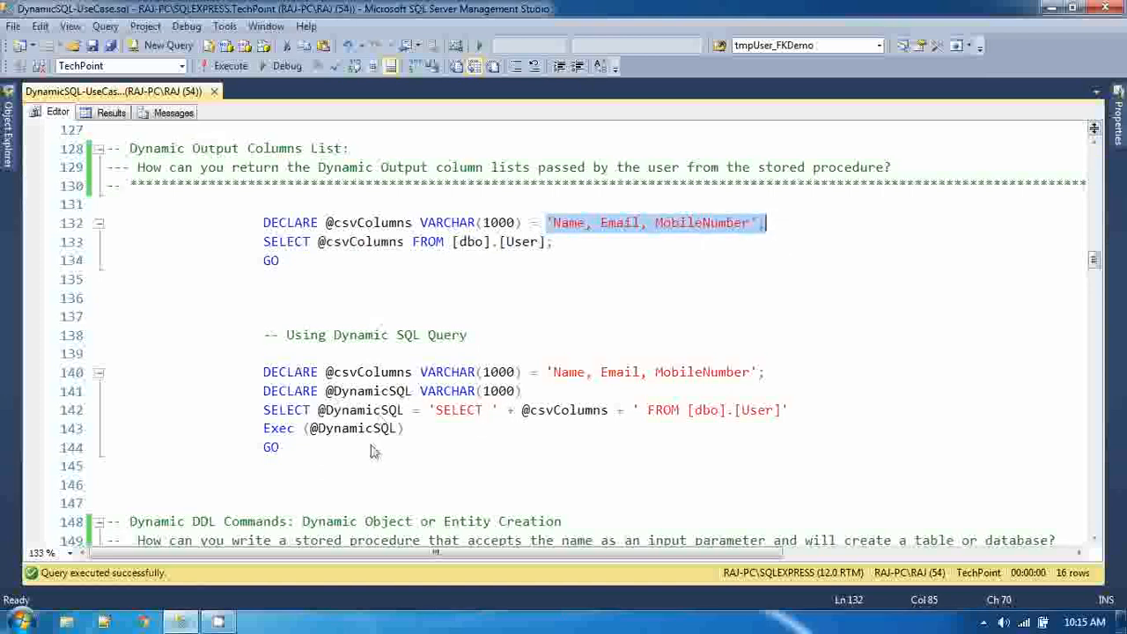
scroll(down, 3)
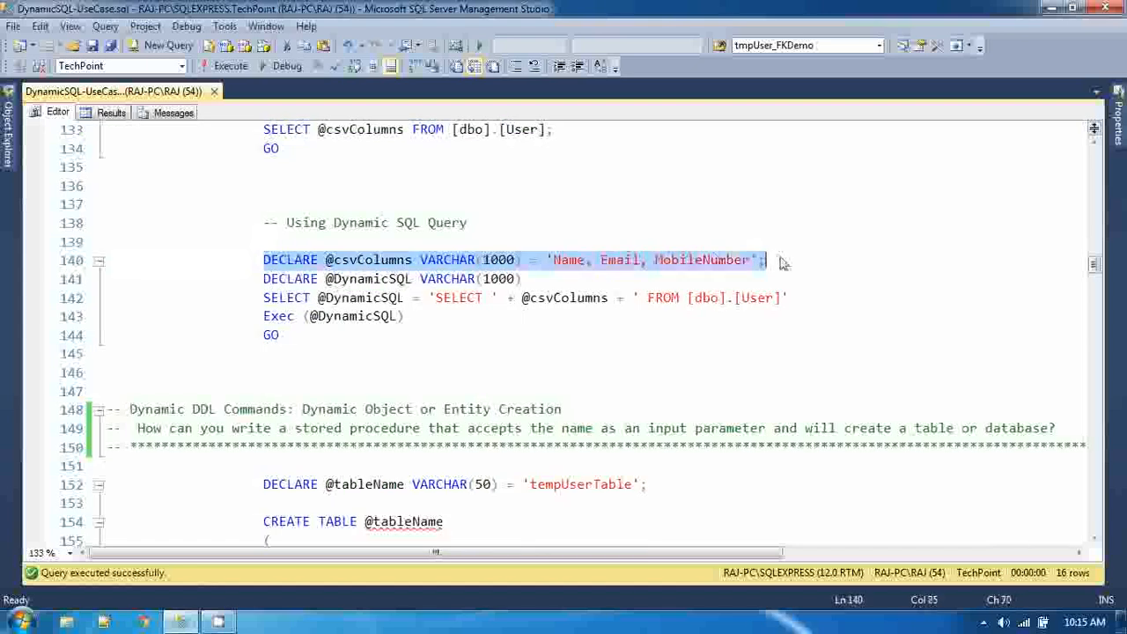
mouse_move(355, 345)
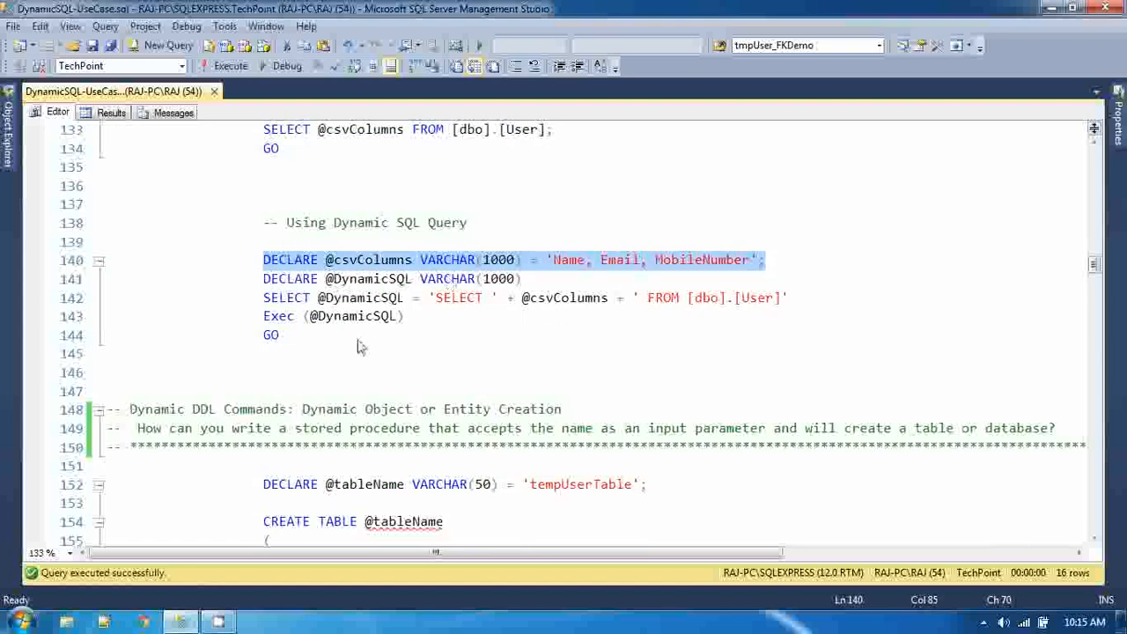
mouse_move(458, 317)
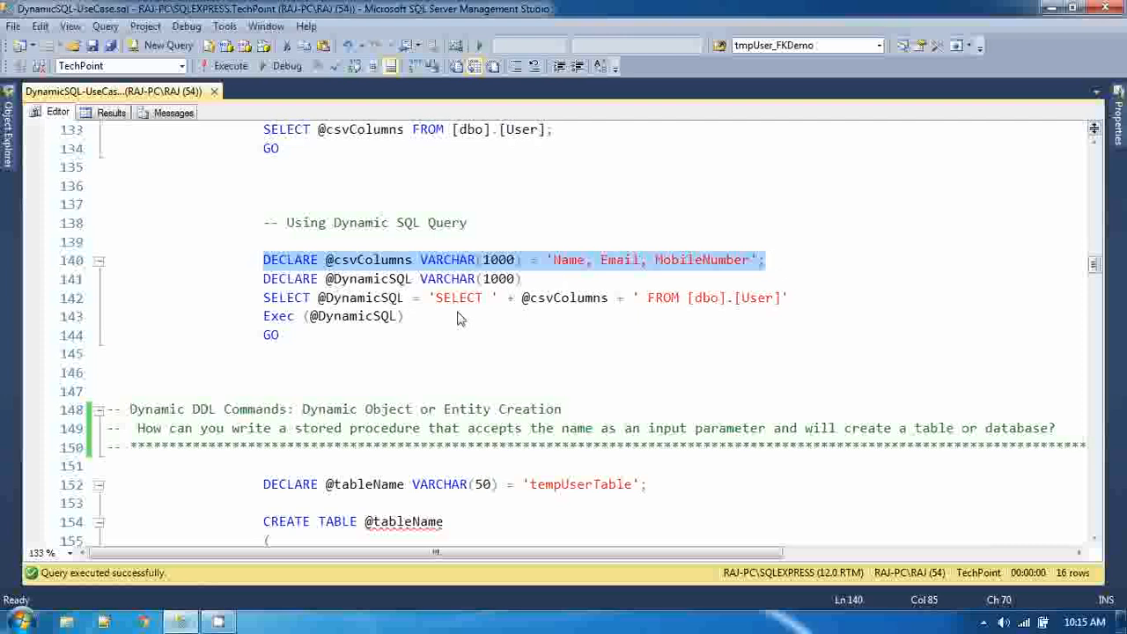
click(447, 261)
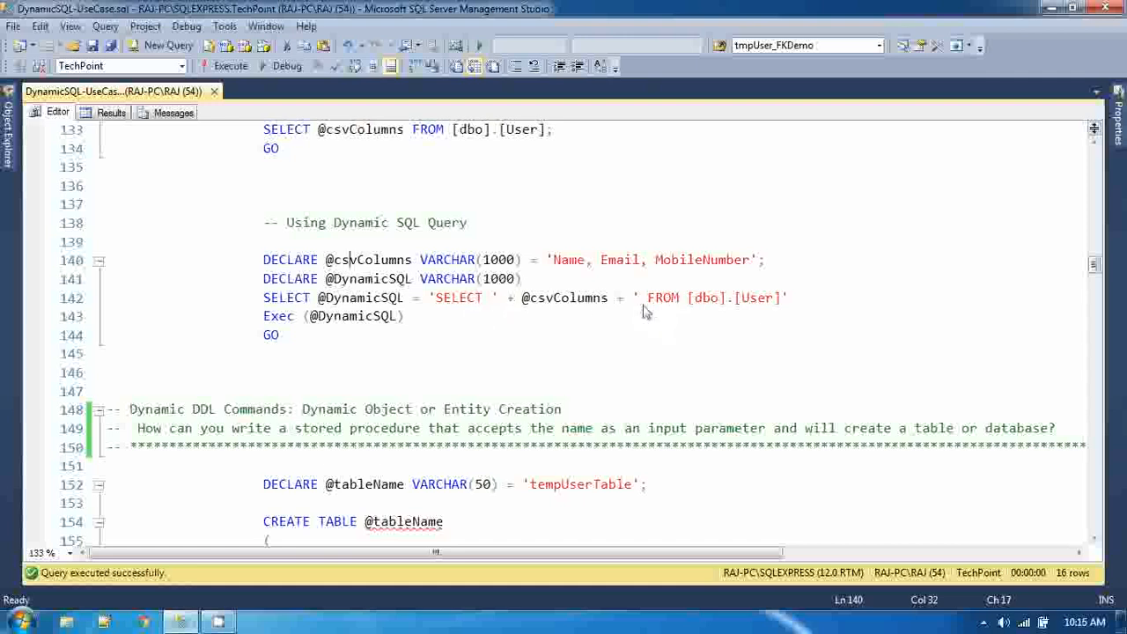
click(281, 335)
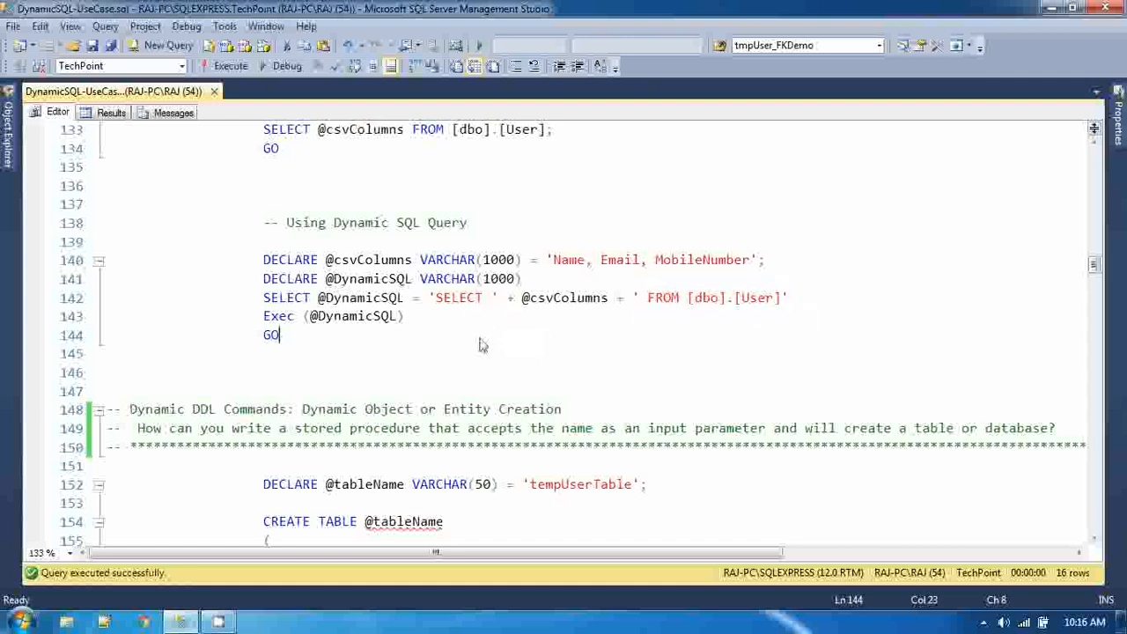
- Execute the dynamic SQL block (lines 140–144), returning real Name, Email, MobileNumber for 16 users
drag(264, 241, 278, 335)
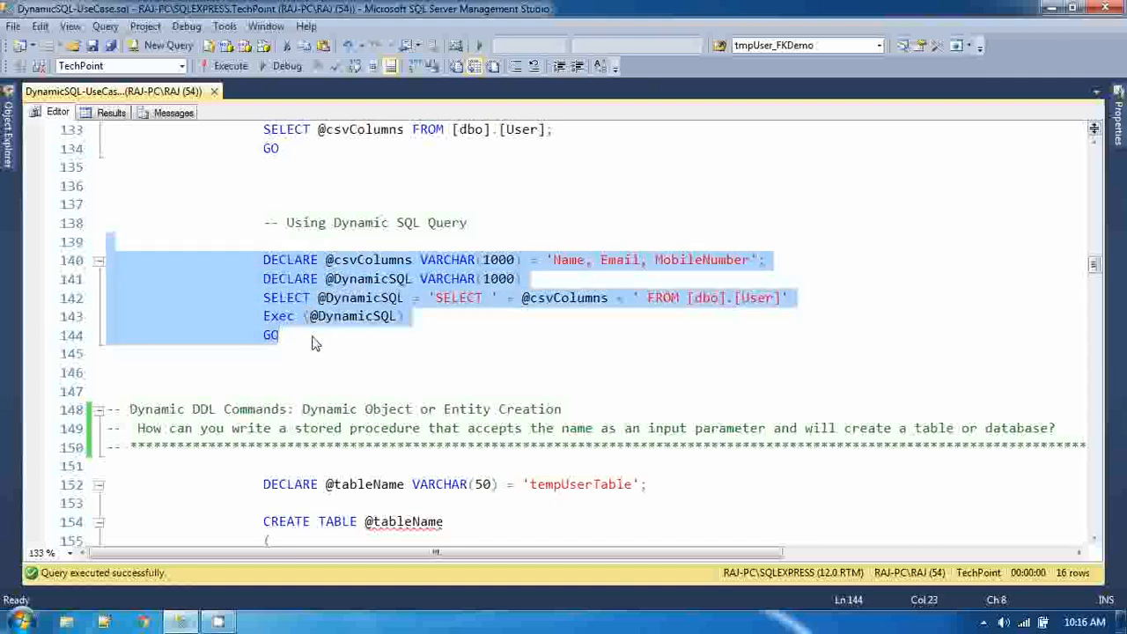
click(231, 67)
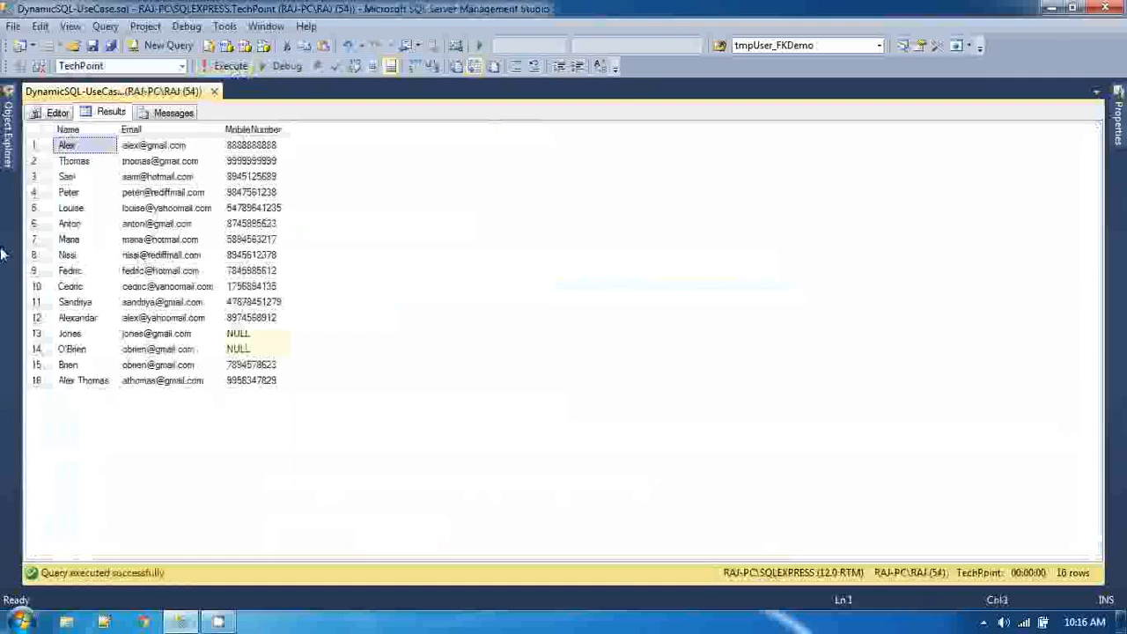
click(250, 380)
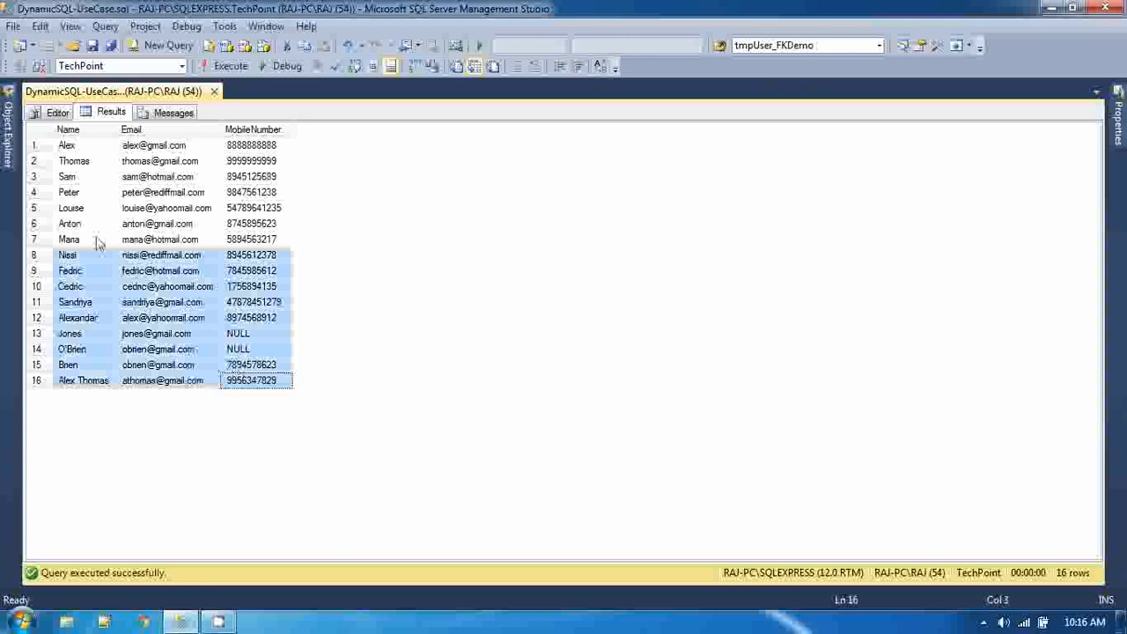